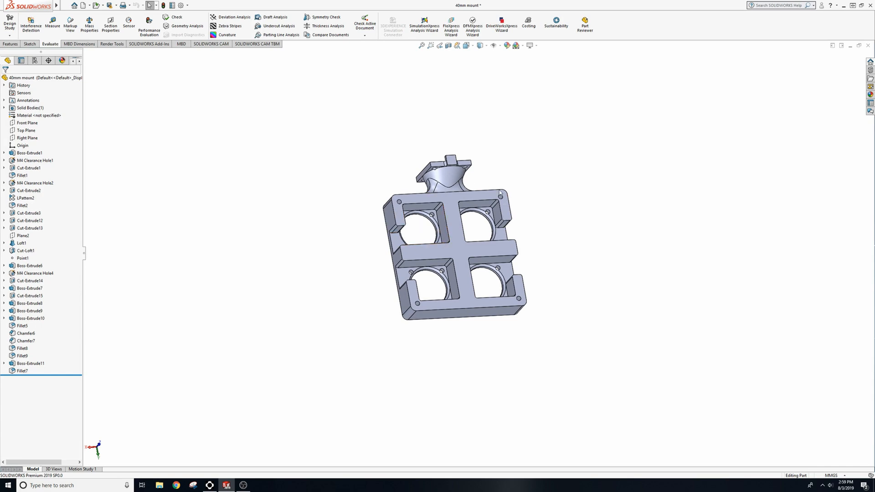
Measure the mount's bottom face: 120 mm edge, 2750 mm² area, 230 mm perimeter.
click(52, 22)
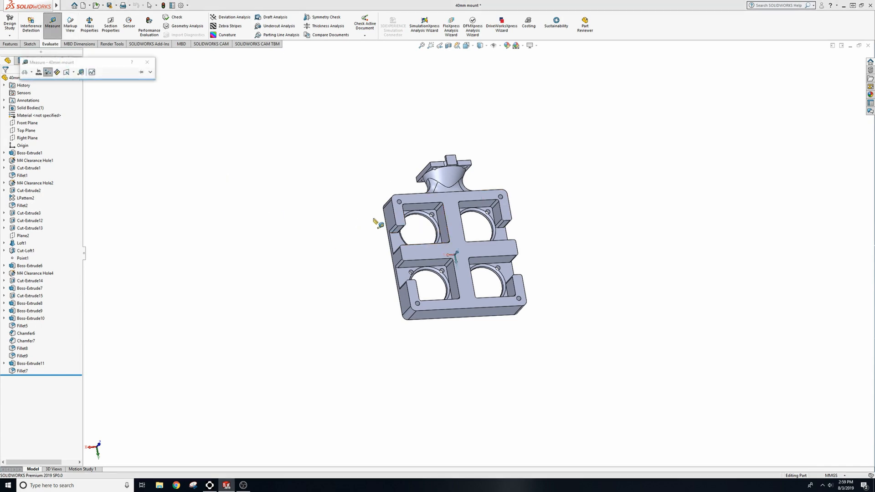
click(451, 257)
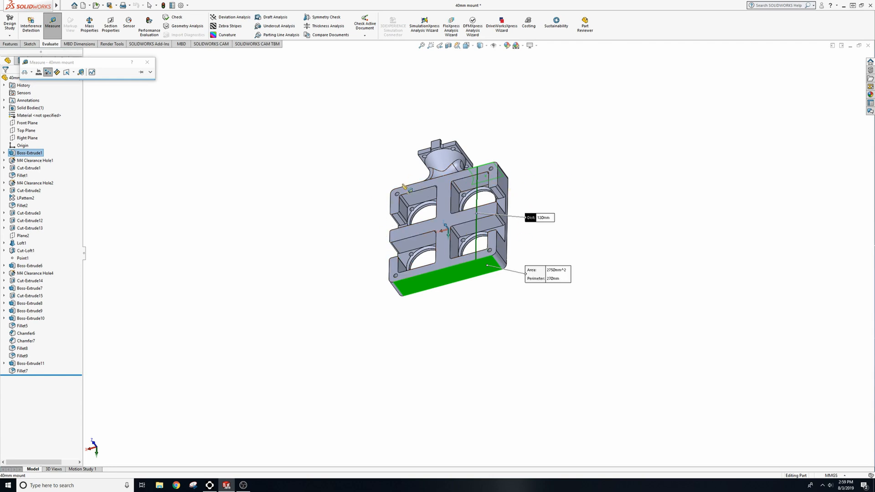
mouse_move(655, 219)
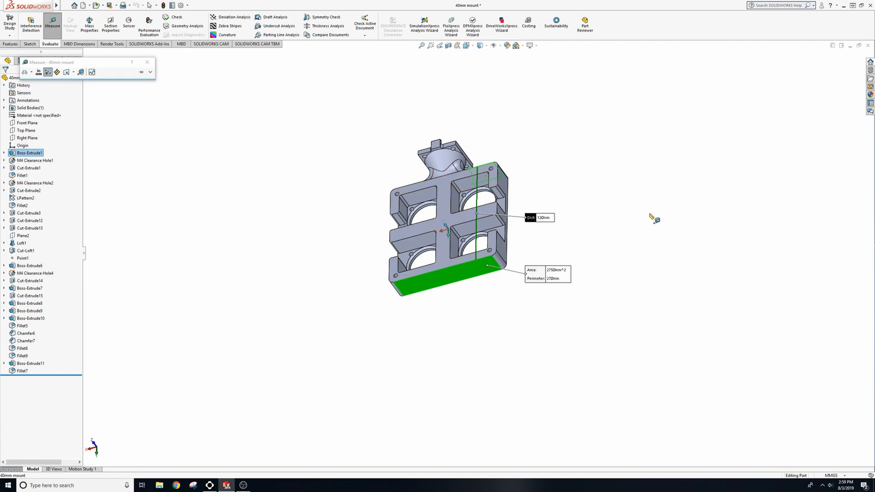
mouse_move(652, 220)
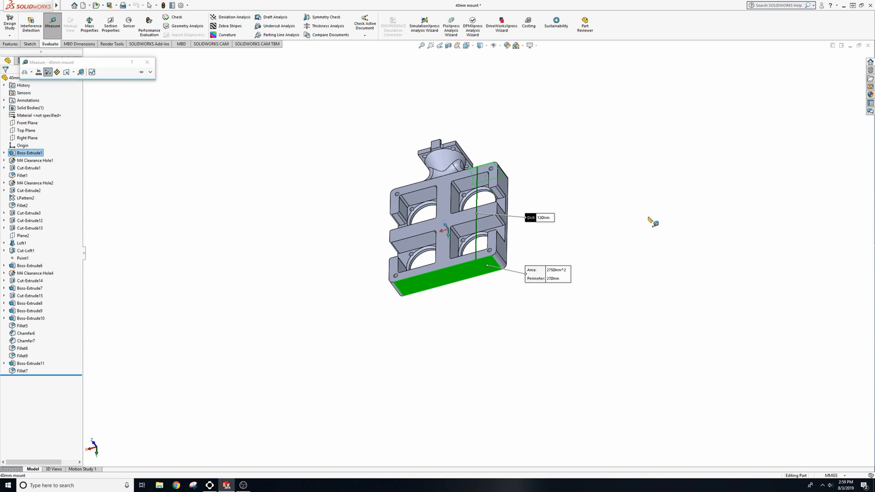
Clear the measurement readout and rotate to view the fan pockets and duct outlet.
click(147, 62)
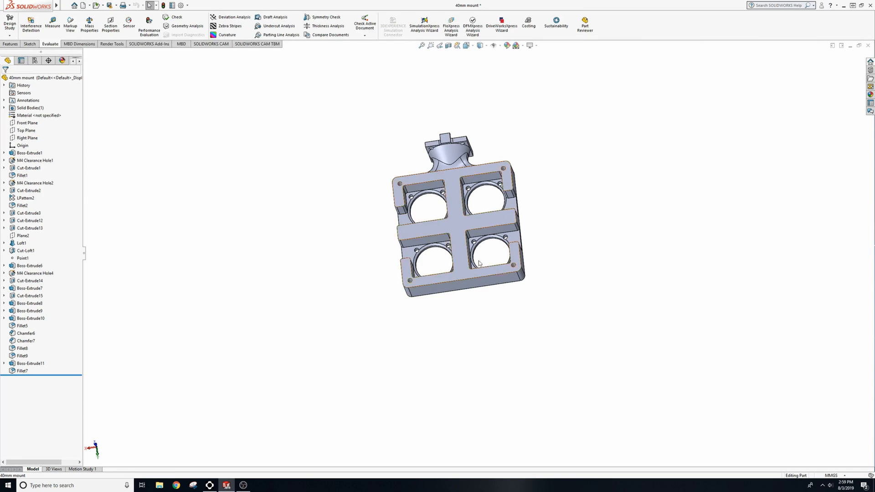
mouse_move(487, 200)
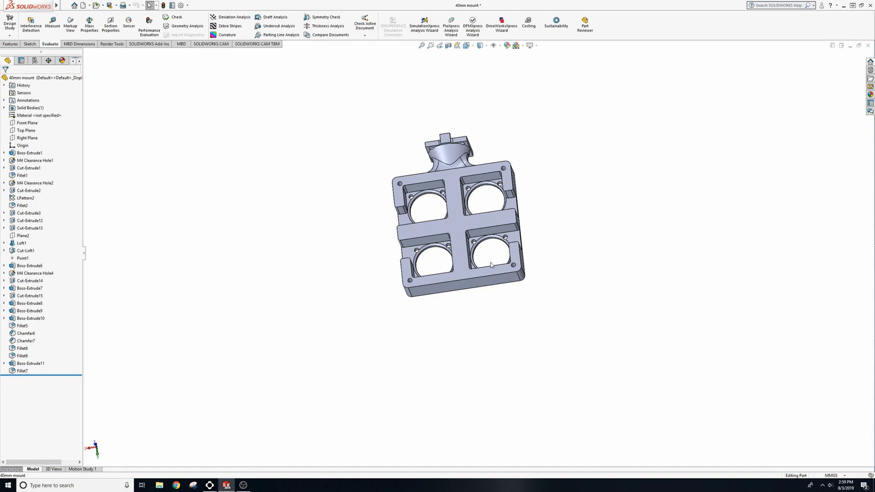
click(487, 200)
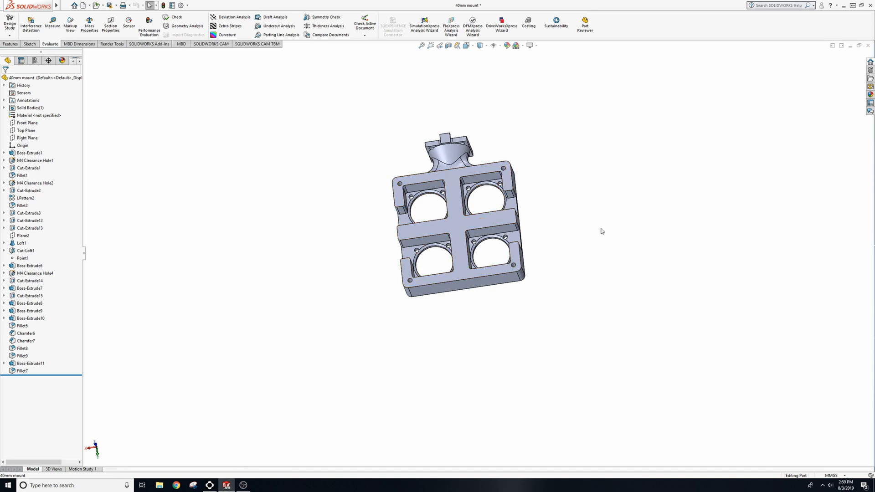
mouse_move(603, 229)
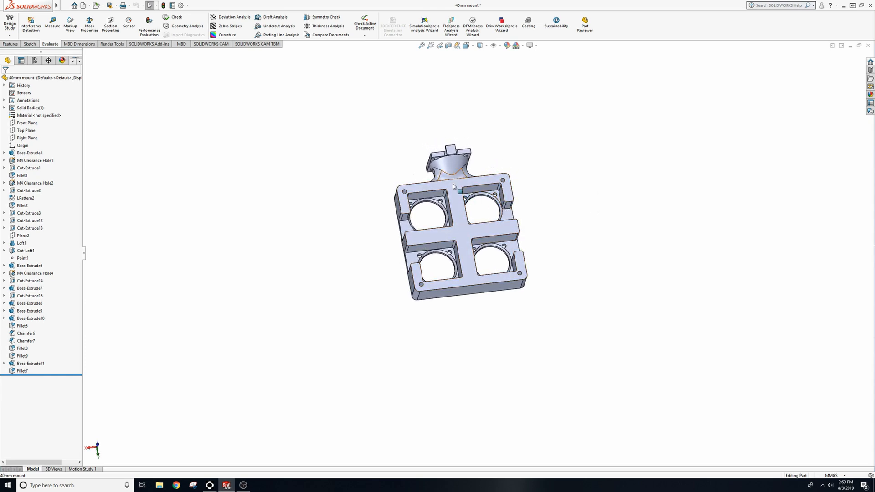
mouse_move(462, 238)
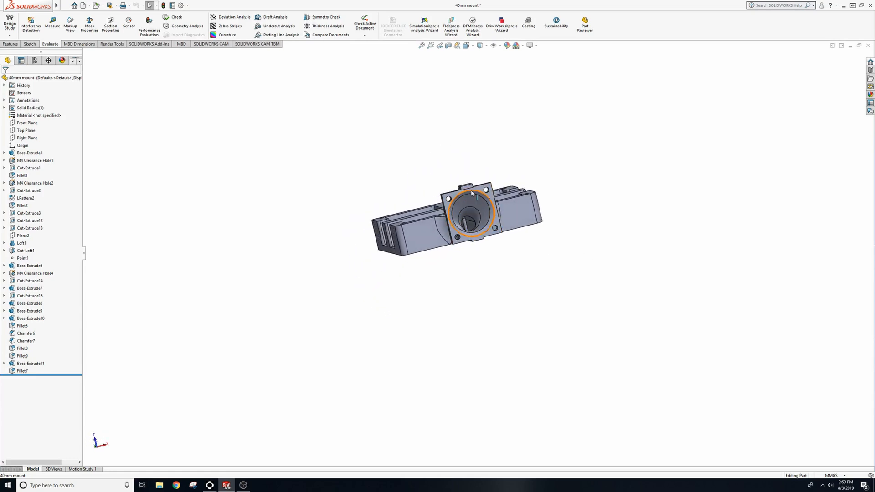
click(513, 226)
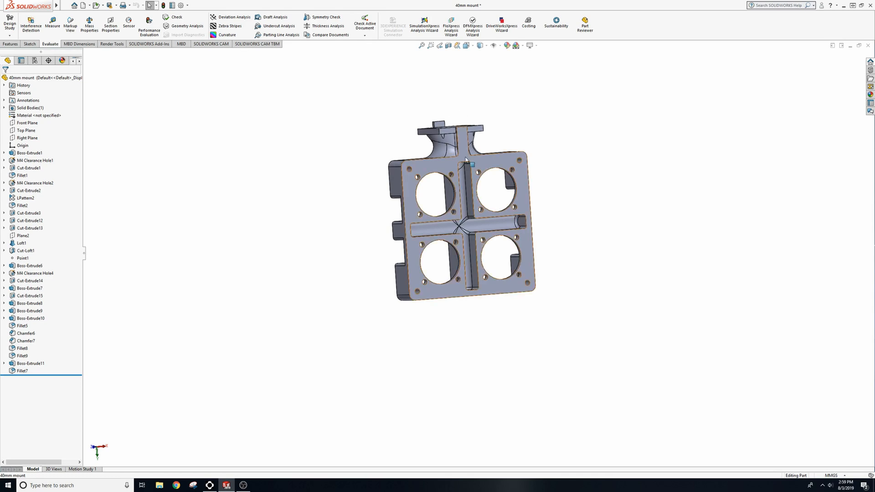
mouse_move(496, 225)
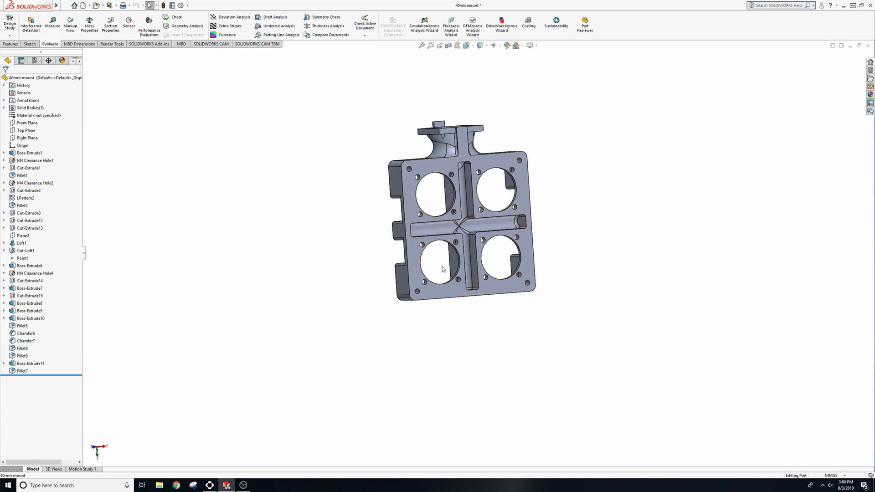
mouse_move(446, 107)
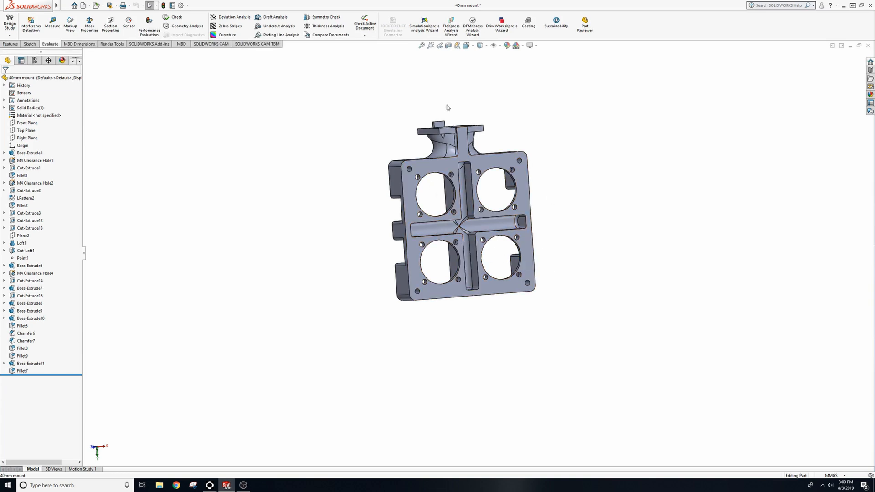